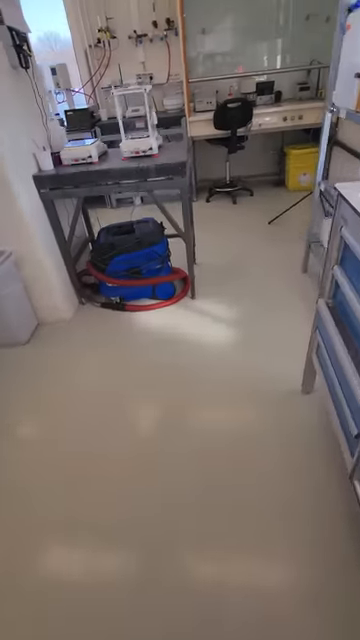
{"action": "mouse_move", "coordinate": [180, 320]}
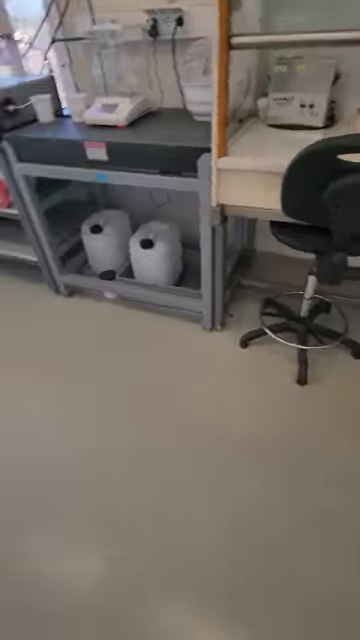